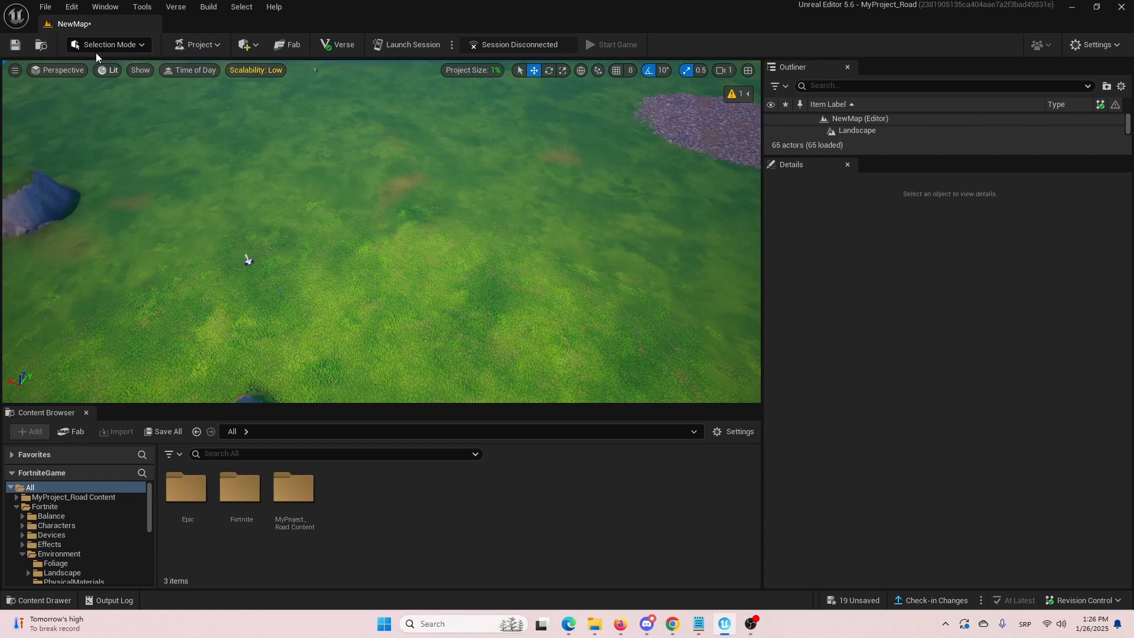
Navigate the Content Browser into Fortnite > Environment > Water, listing Island, Lake, Ocean, River and SwimmingPool
left_click(108, 44)
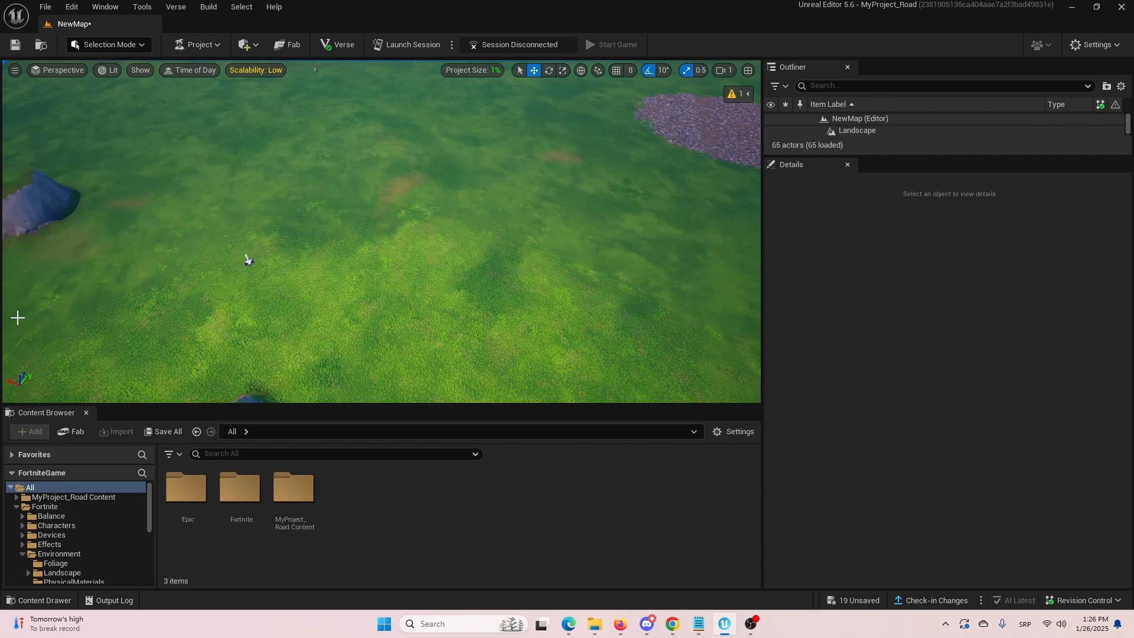
mouse_move(73, 497)
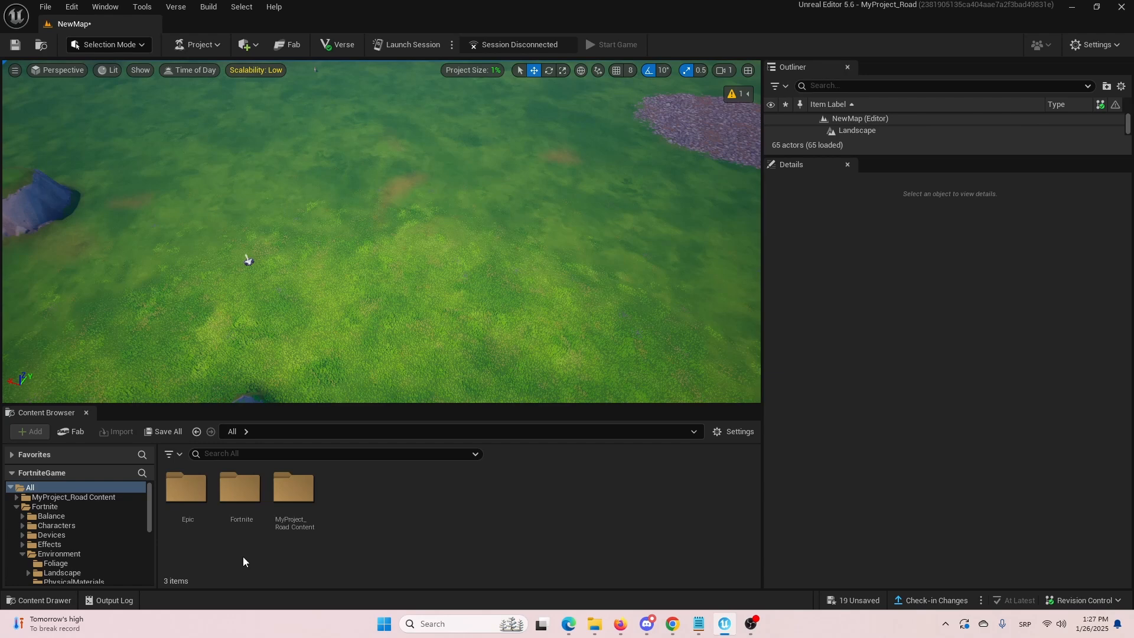
double_click(241, 486)
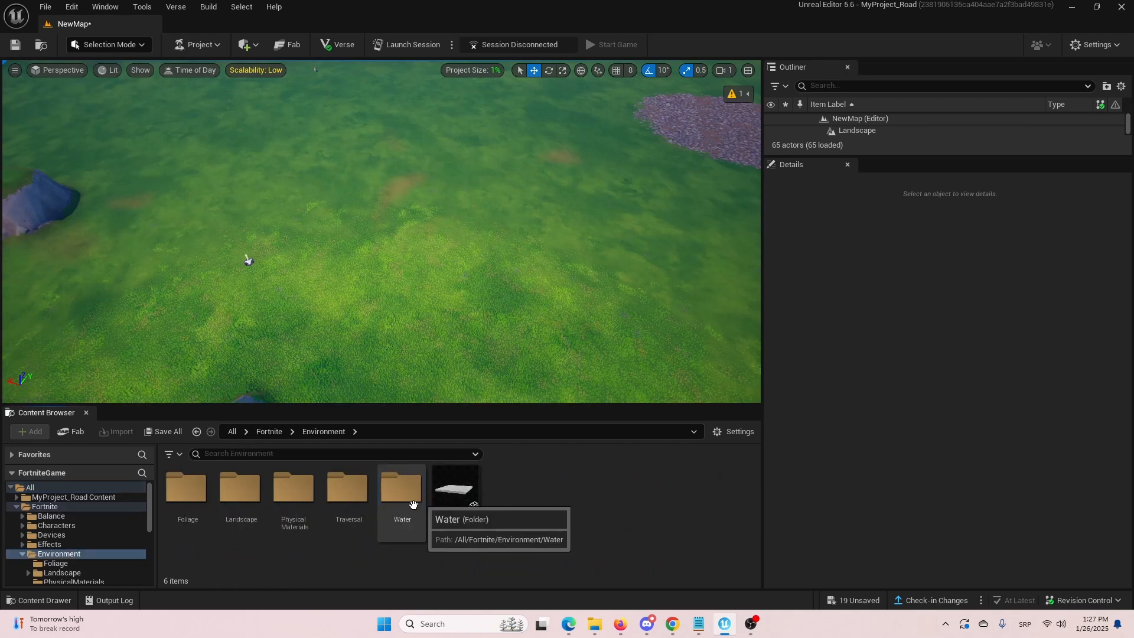
double_click(401, 484)
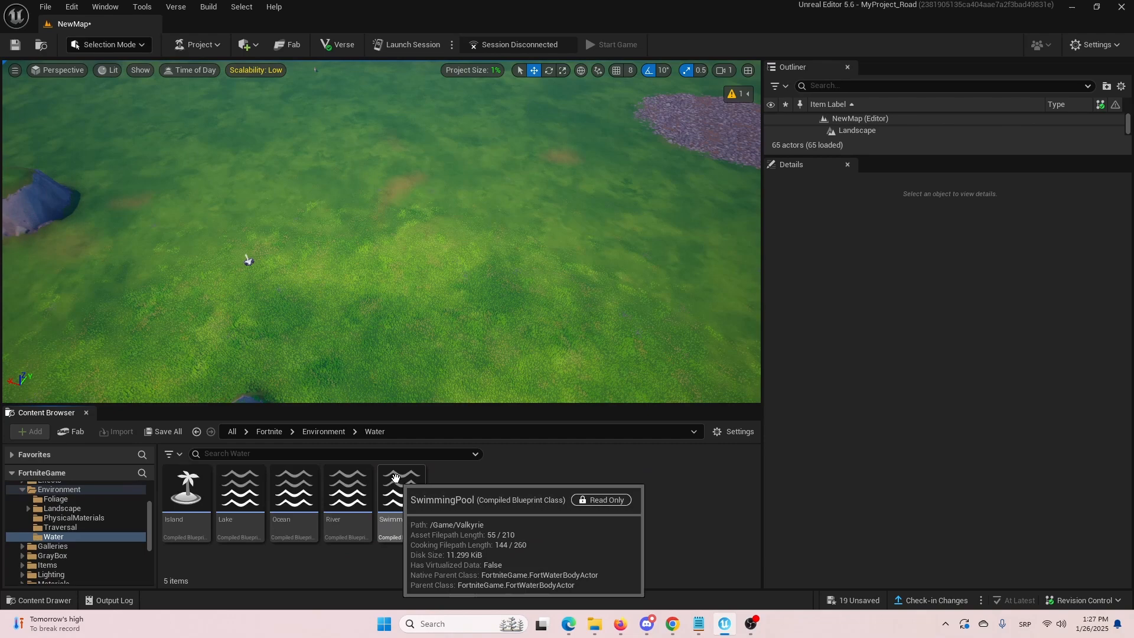
mouse_move(468, 545)
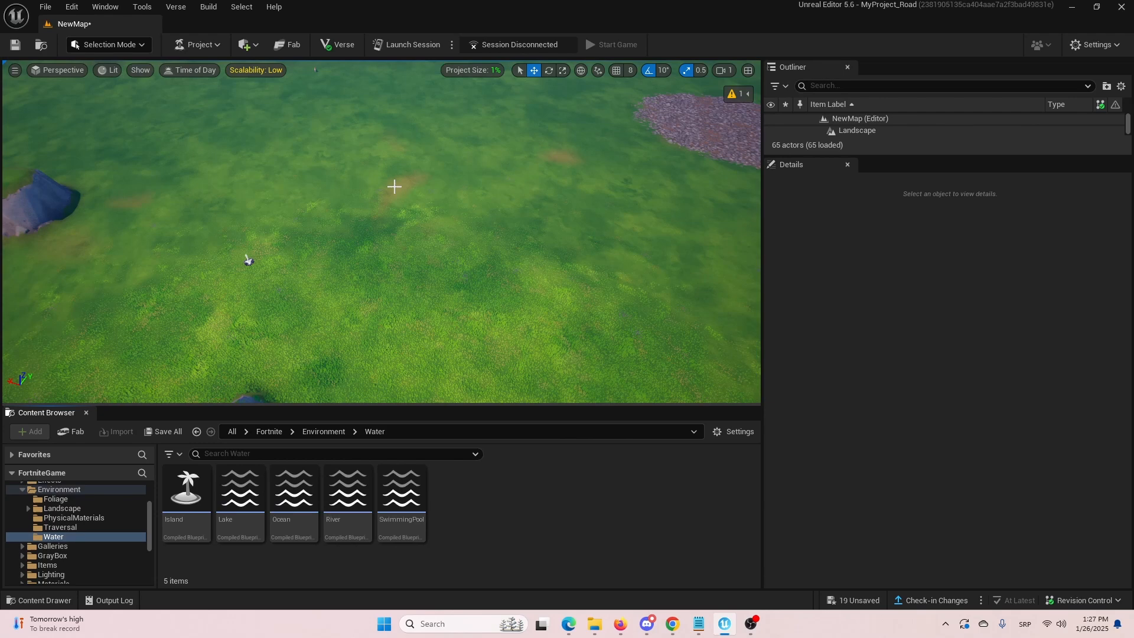
mouse_move(240, 488)
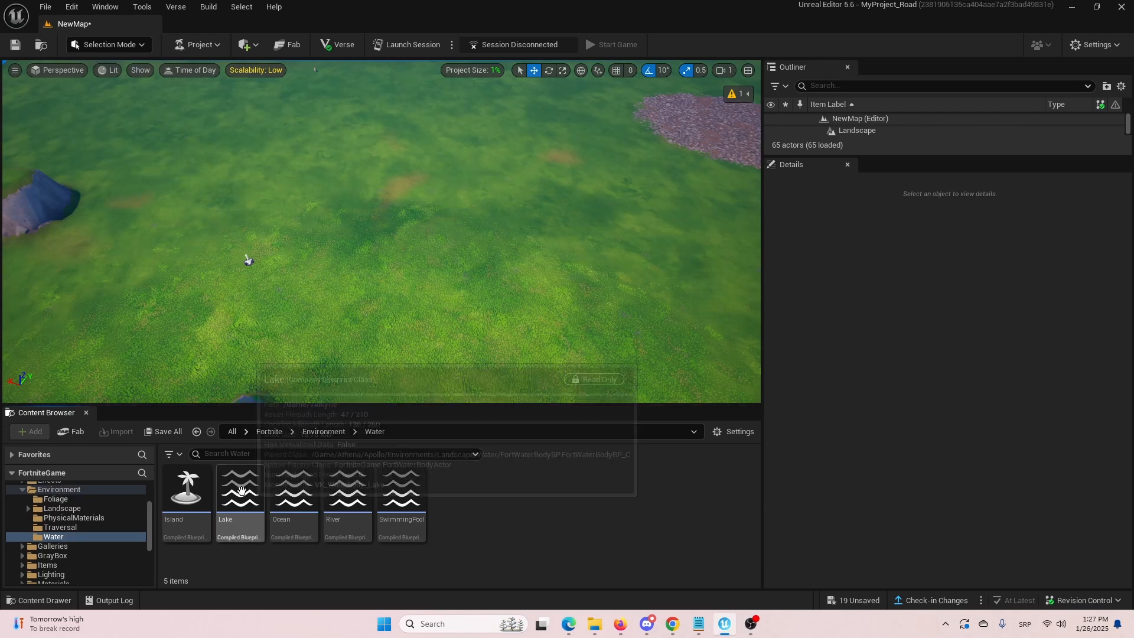
Drag the Lake blueprint onto the grassy landscape to create a large lake with its shoreline spline
left_click(239, 488)
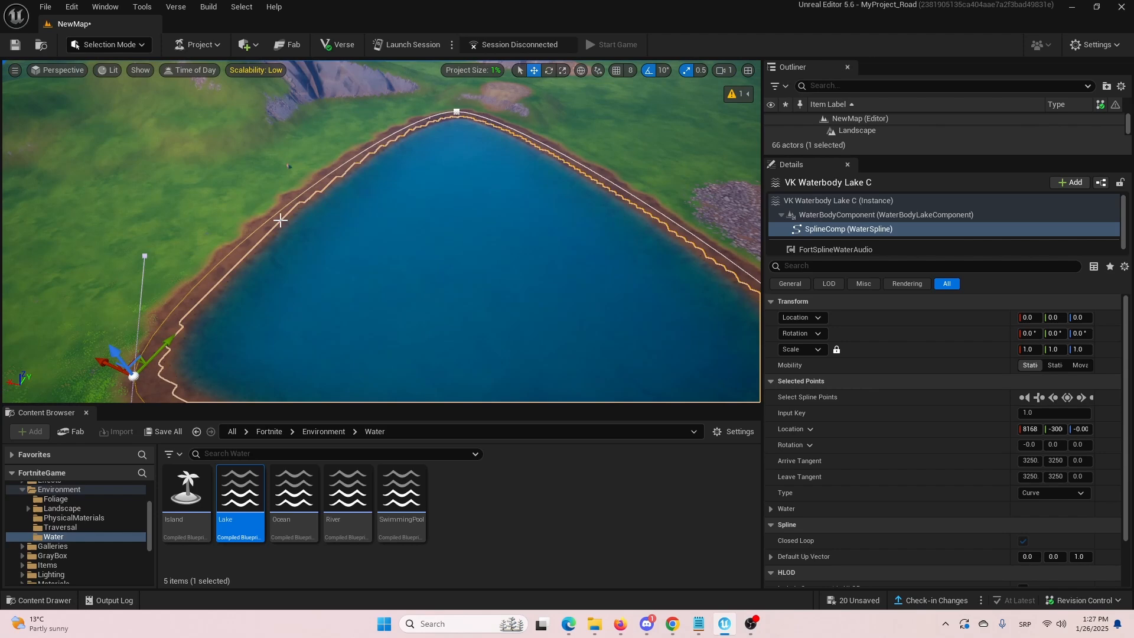
Add spline points along the lake shoreline and round it into an oval pond beside the gravel path
right_click(281, 218)
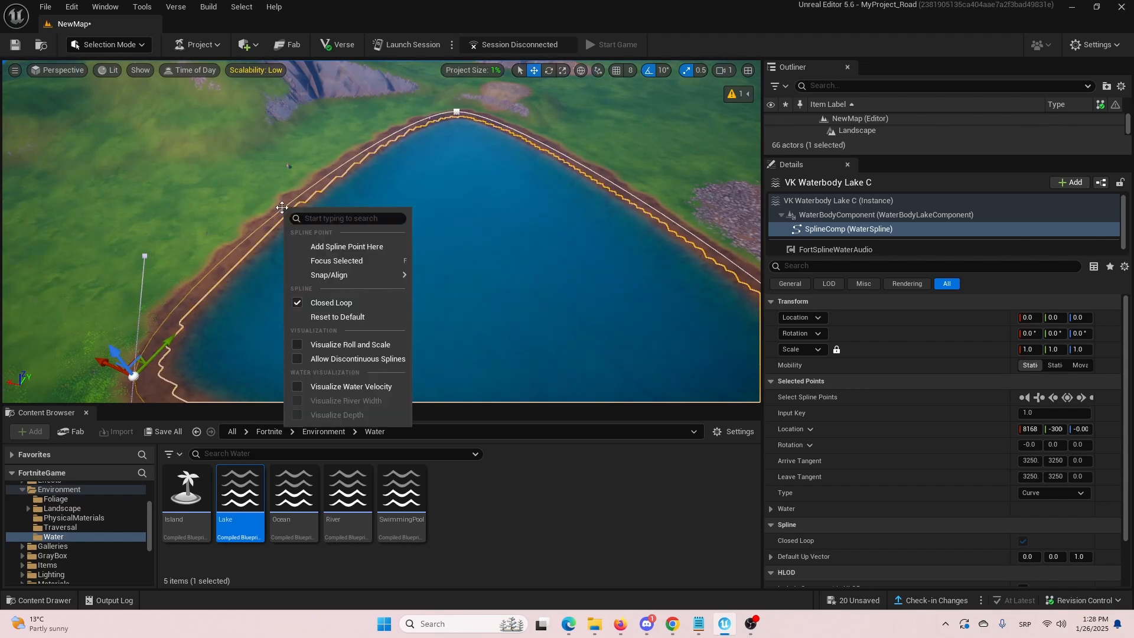
mouse_move(337, 260)
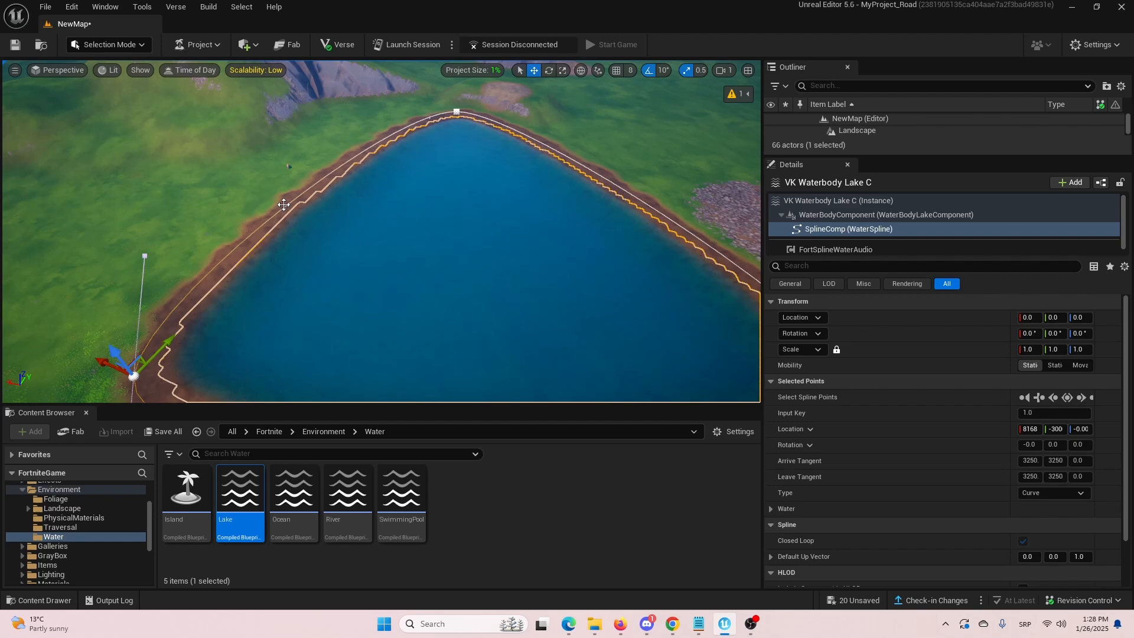
right_click(284, 204)
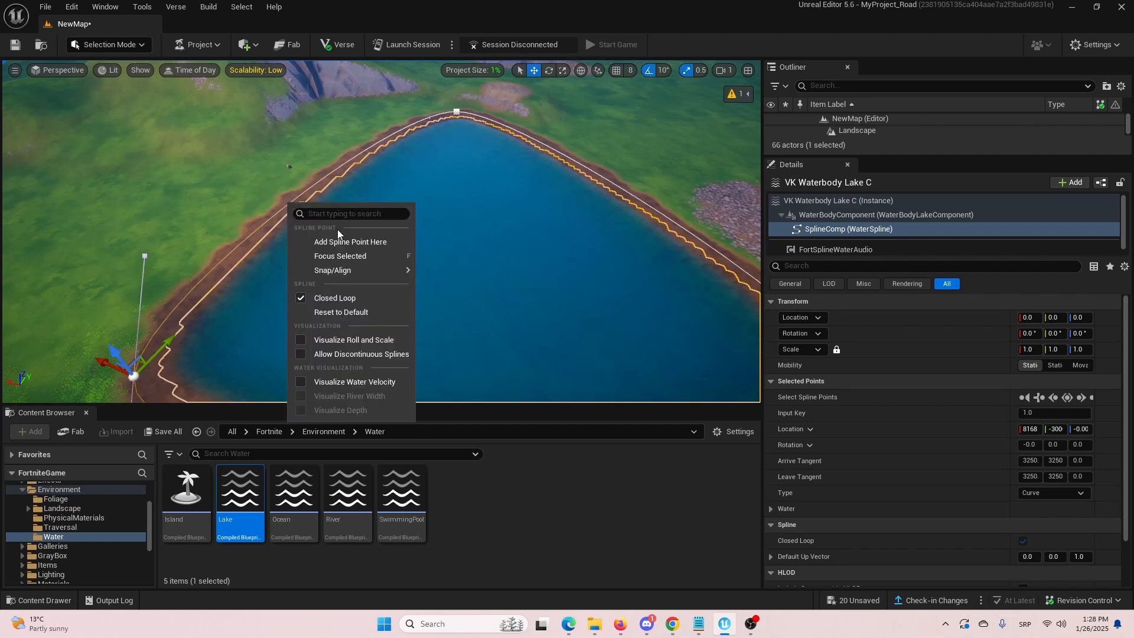
mouse_move(349, 241)
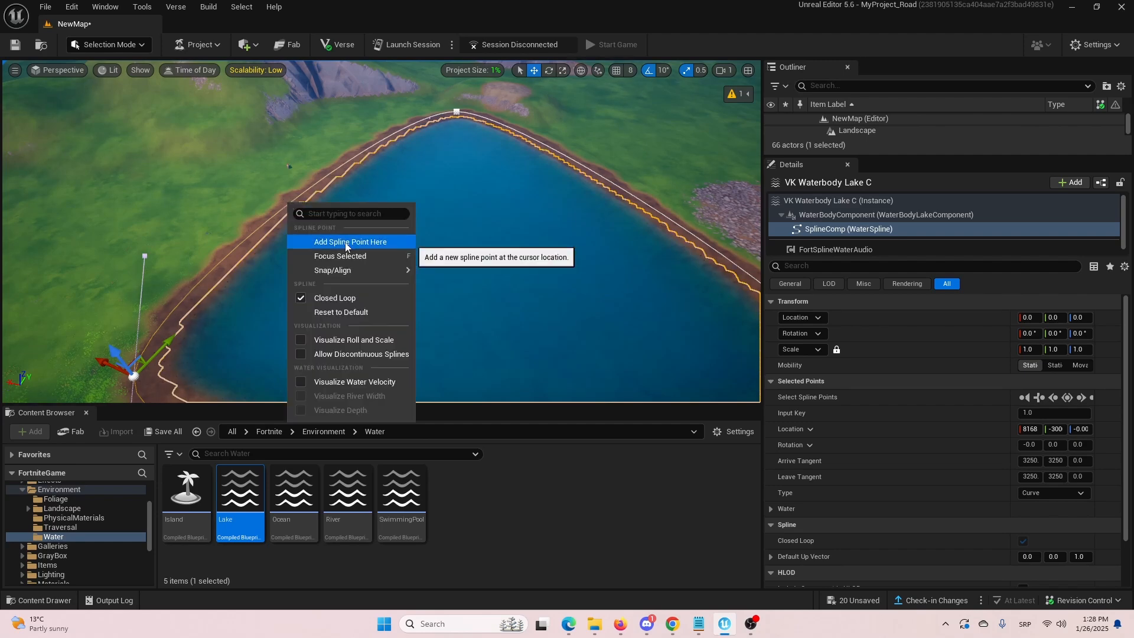
left_click(351, 241)
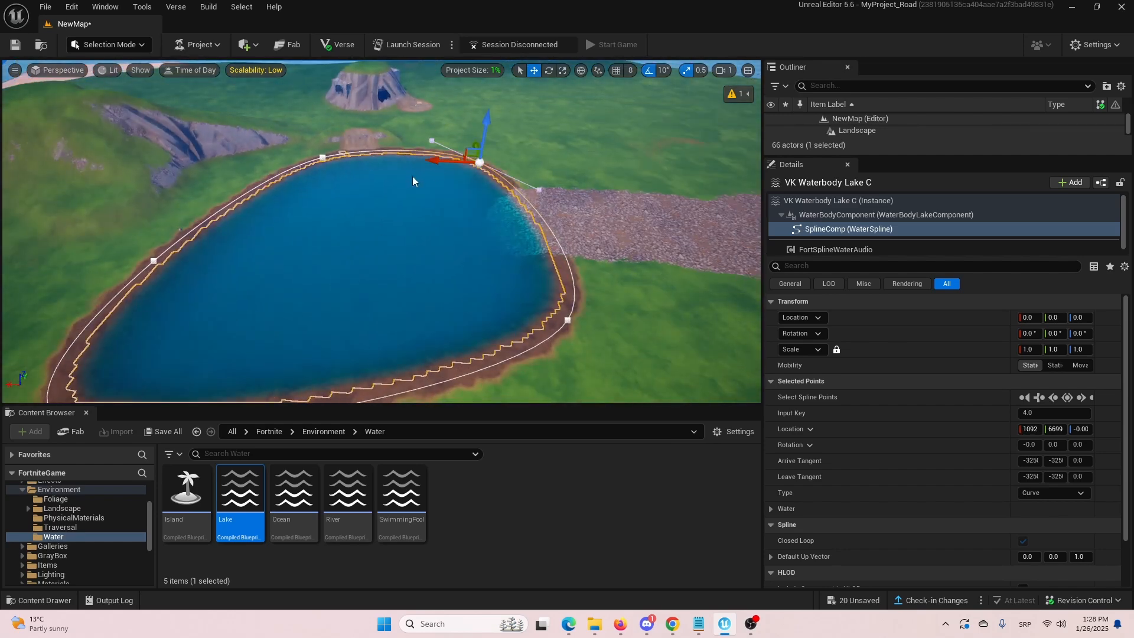
mouse_move(427, 205)
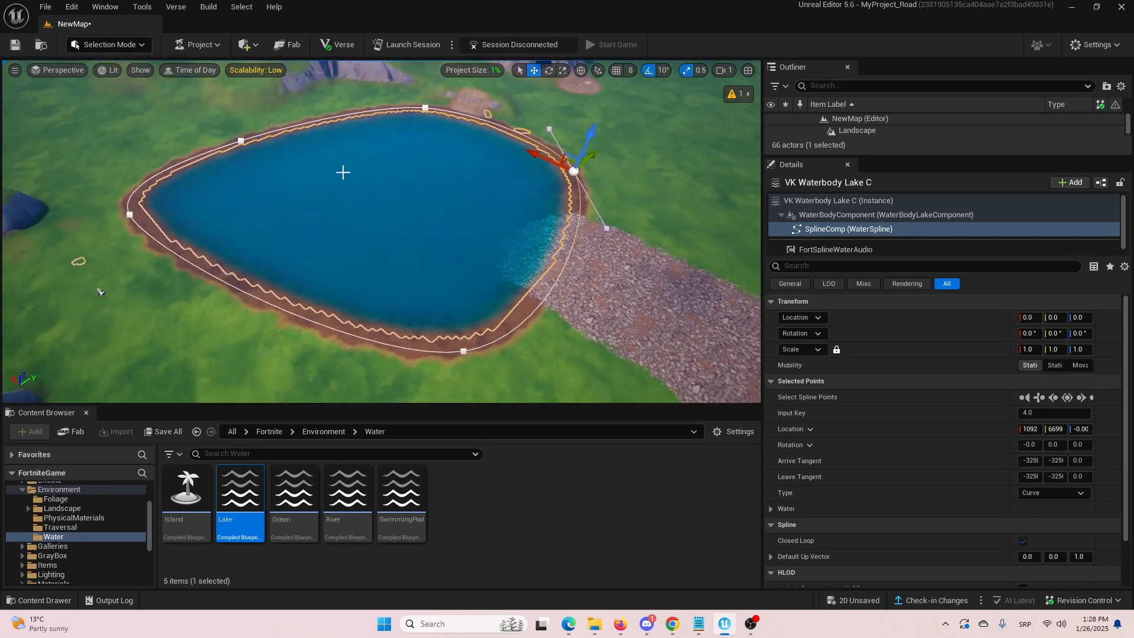
mouse_move(225, 208)
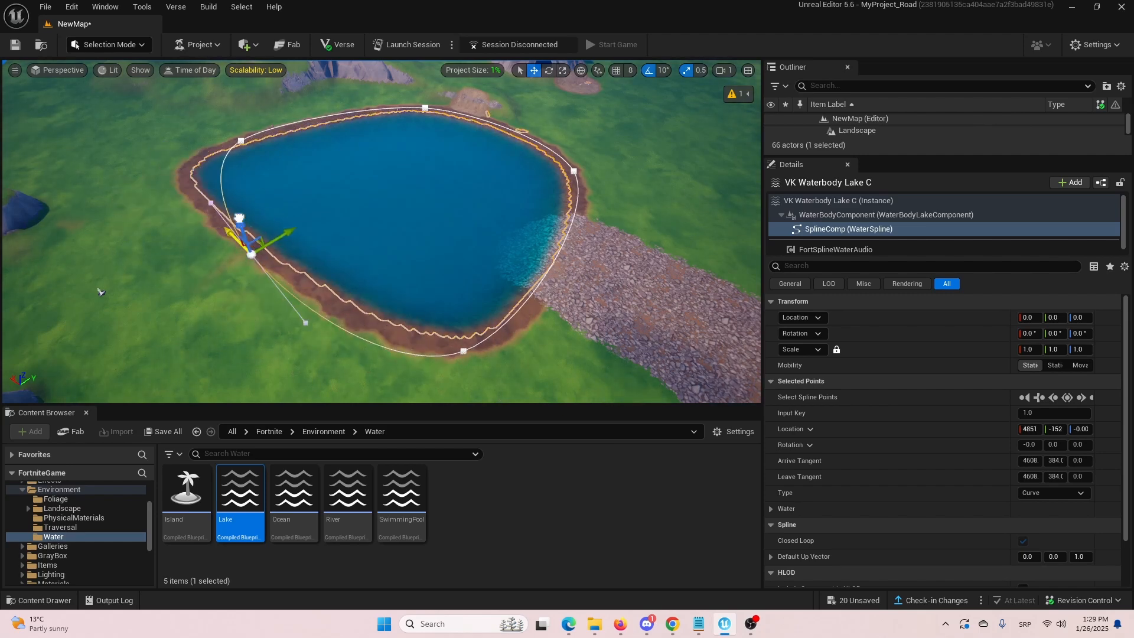
left_click(159, 197)
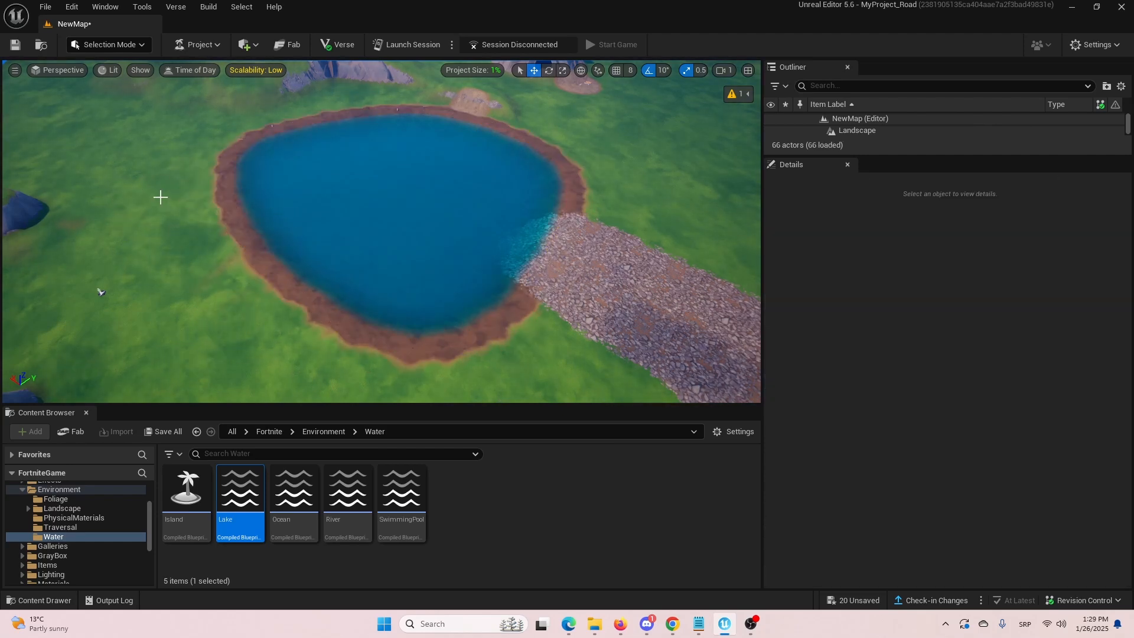